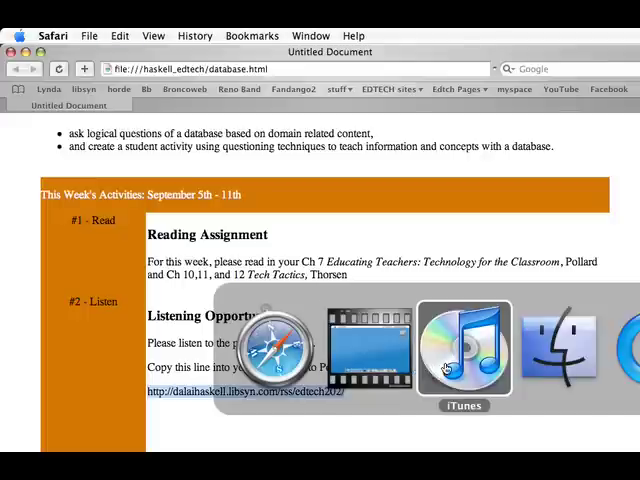
Switch from Safari's course page to iTunes and its Podcasts library
{"action": "left_click", "coordinate": [463, 350]}
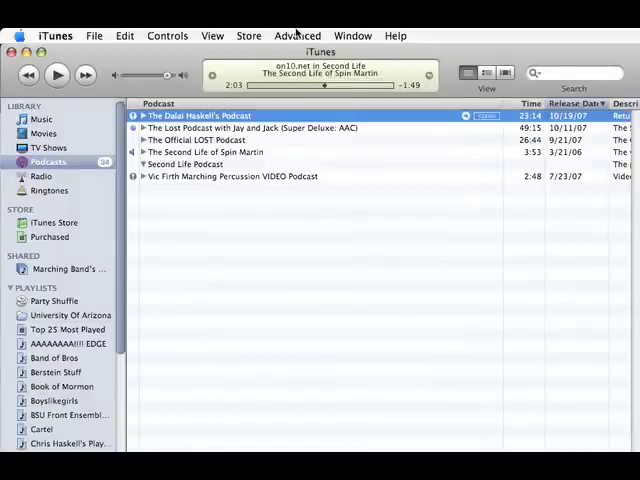
Open Advanced > Subscribe to Podcast with the EdTech 202 feed address
{"action": "left_click", "coordinate": [297, 36]}
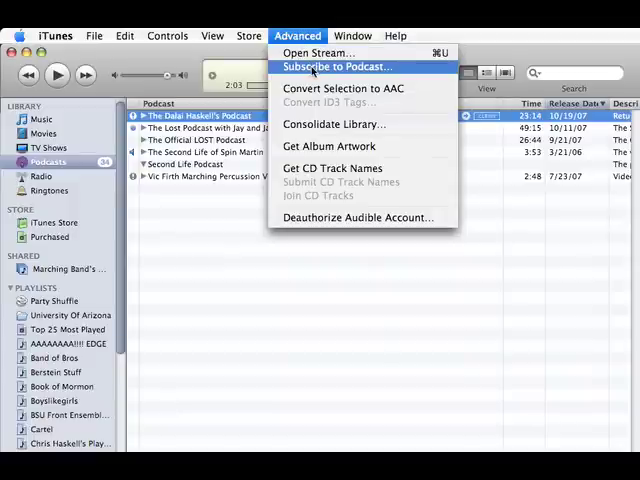
{"action": "left_click", "coordinate": [334, 66]}
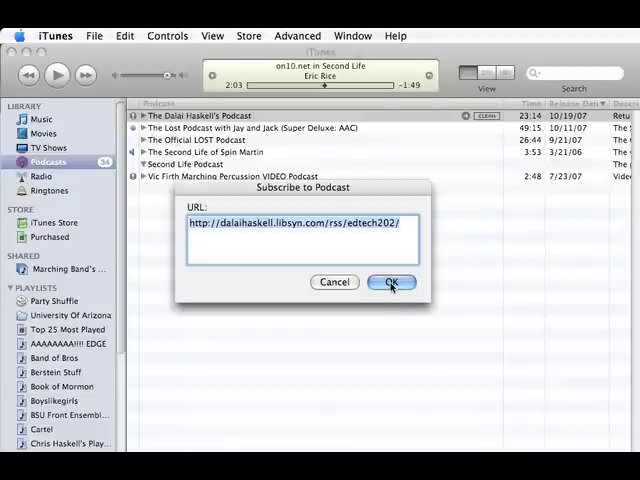
Subscribe to the edtech202 feed, expand its episodes, and play Week 4
{"action": "left_click", "coordinate": [391, 281]}
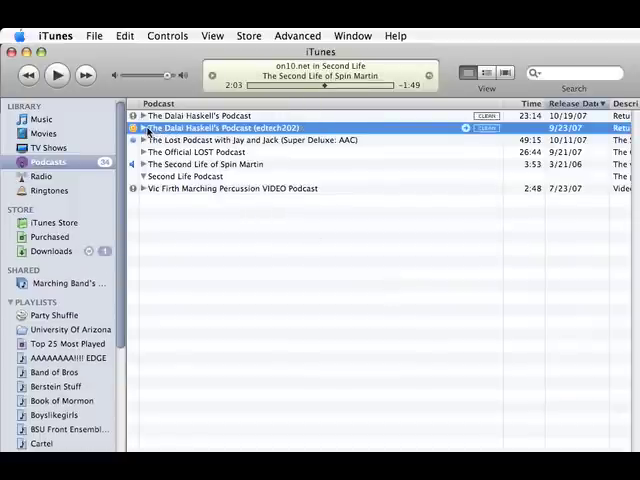
{"action": "left_click", "coordinate": [143, 127]}
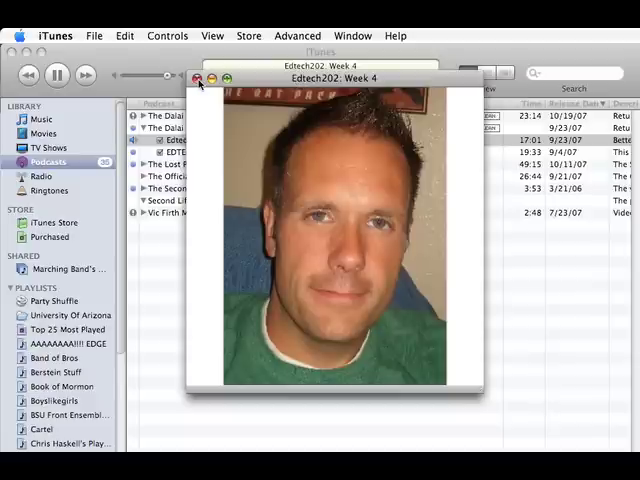
{"action": "left_click", "coordinate": [198, 78]}
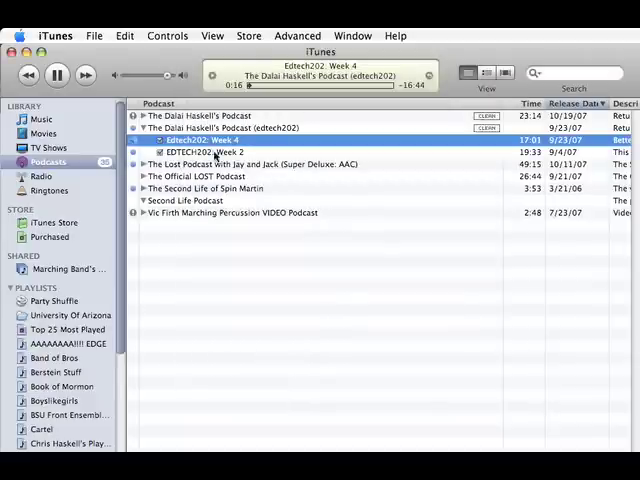